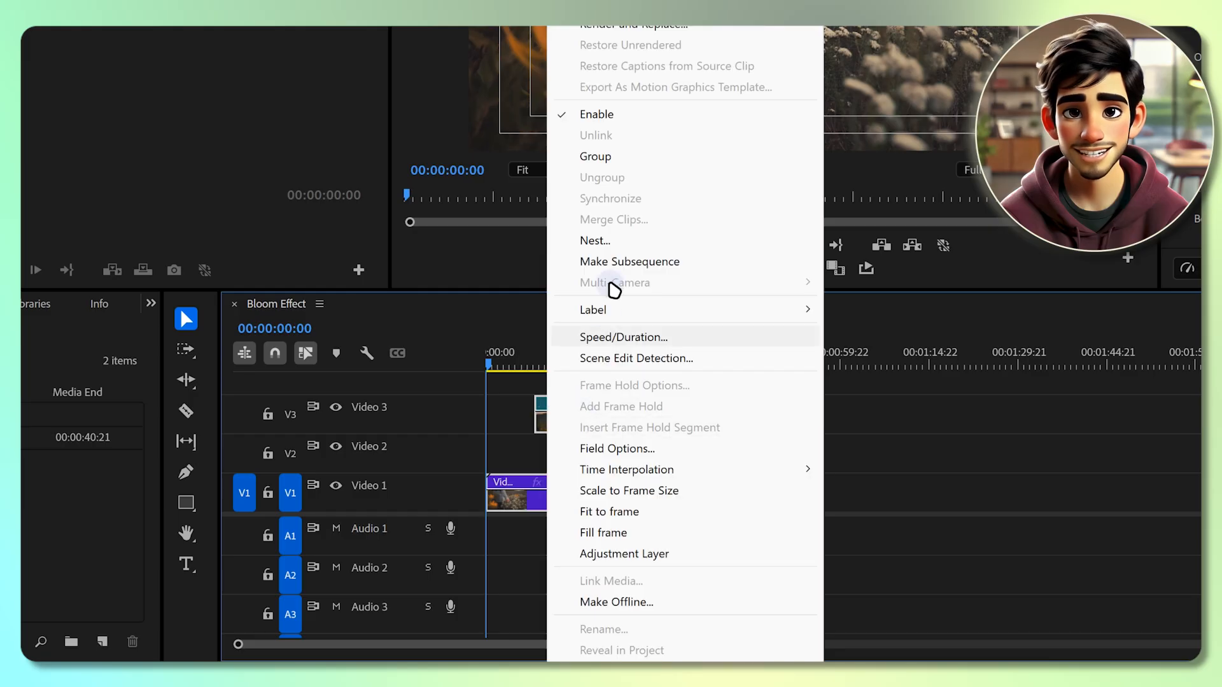
Nest the selected flower clips into one sequence and confirm the name 'Clips'
{"action": "left_click", "coordinate": [595, 241]}
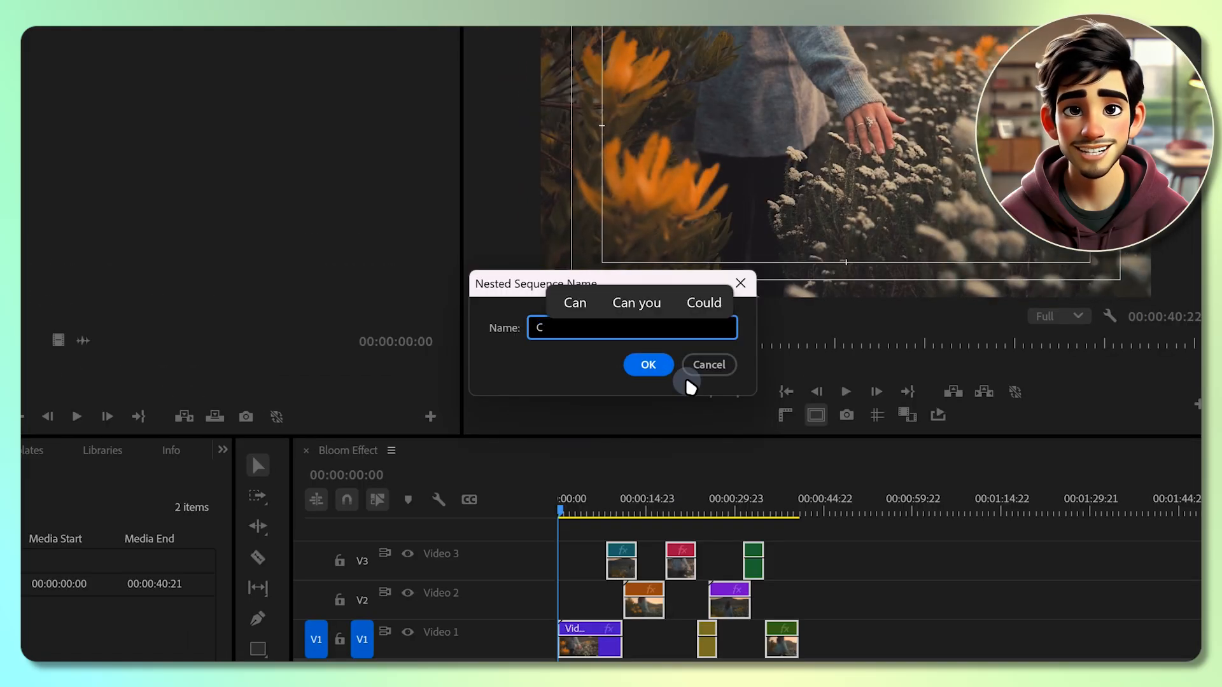
{"action": "left_click", "coordinate": [648, 365]}
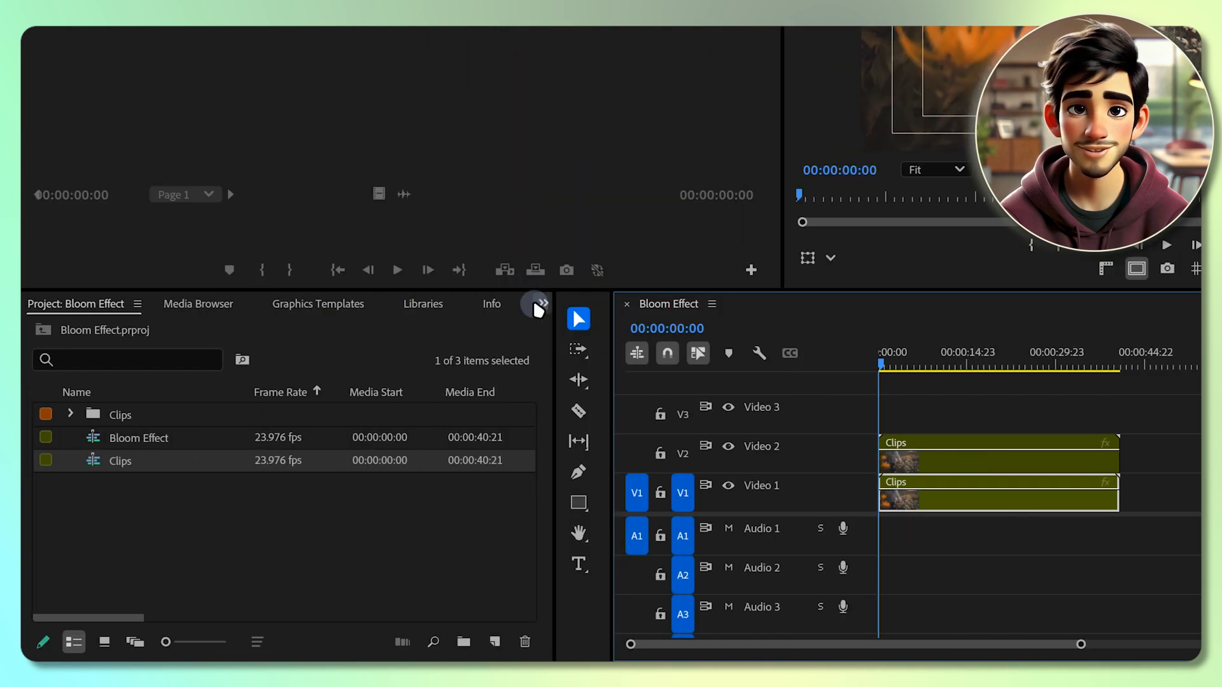
Find Luma Key and Gaussian Blur in Effects and apply them to the V2 Clips copy
{"action": "left_click", "coordinate": [403, 32]}
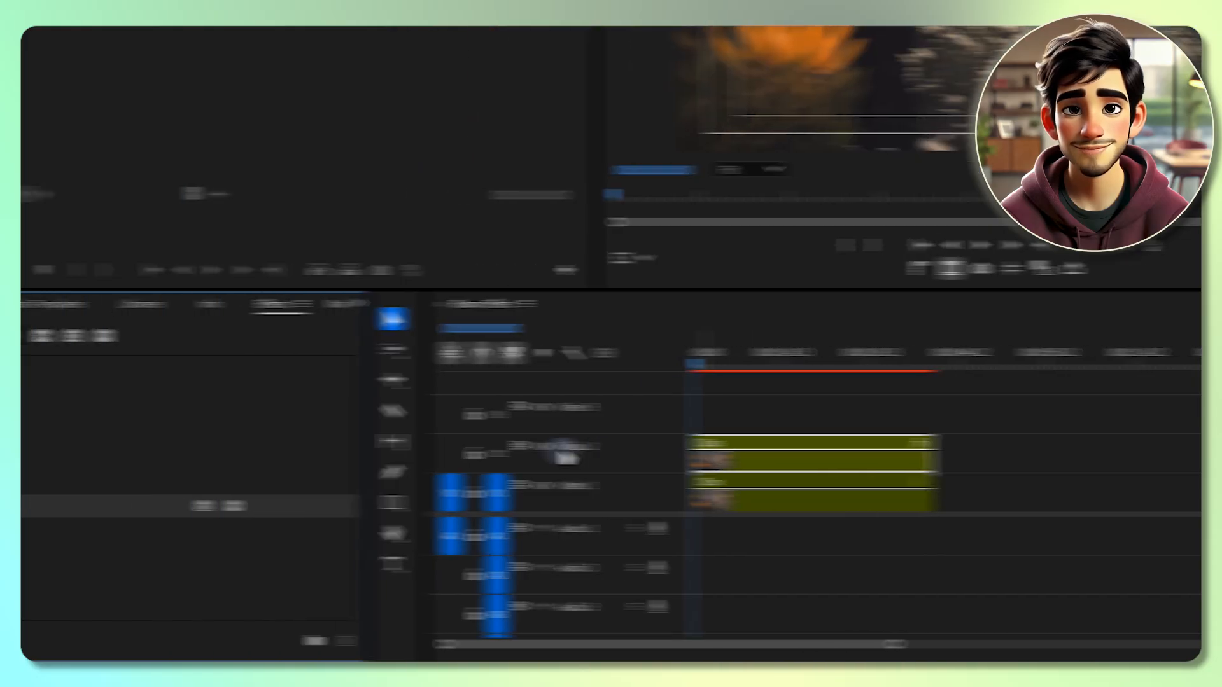
{"action": "type", "text": "luma key"}
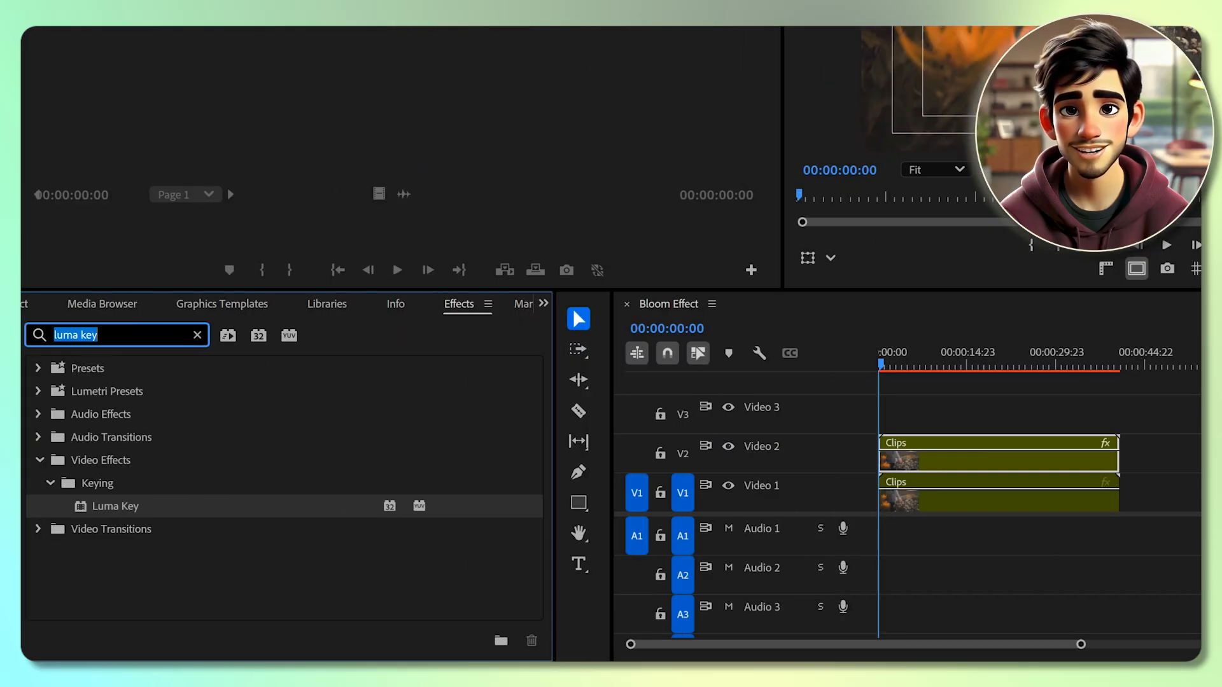
{"action": "type", "text": "gaussi"}
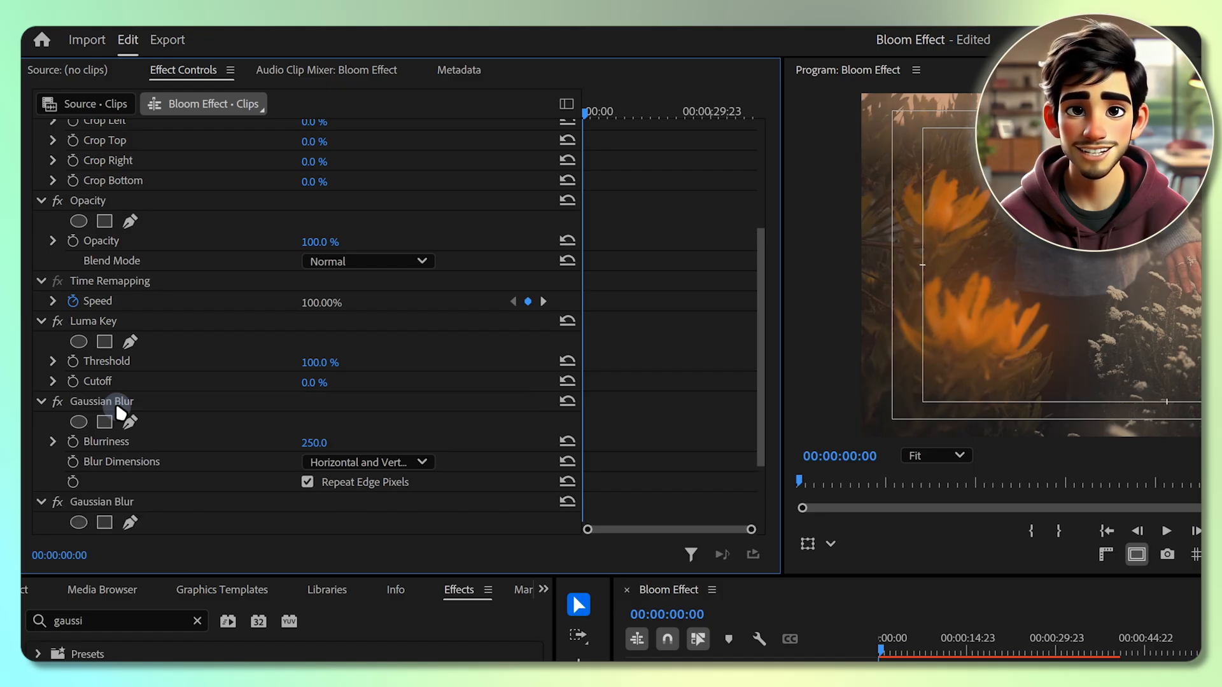
Set the second Gaussian Blur to 250 and lower the keyed copy's opacity to 46%
{"action": "scroll", "scroll_direction": "down", "scroll_amount": 3}
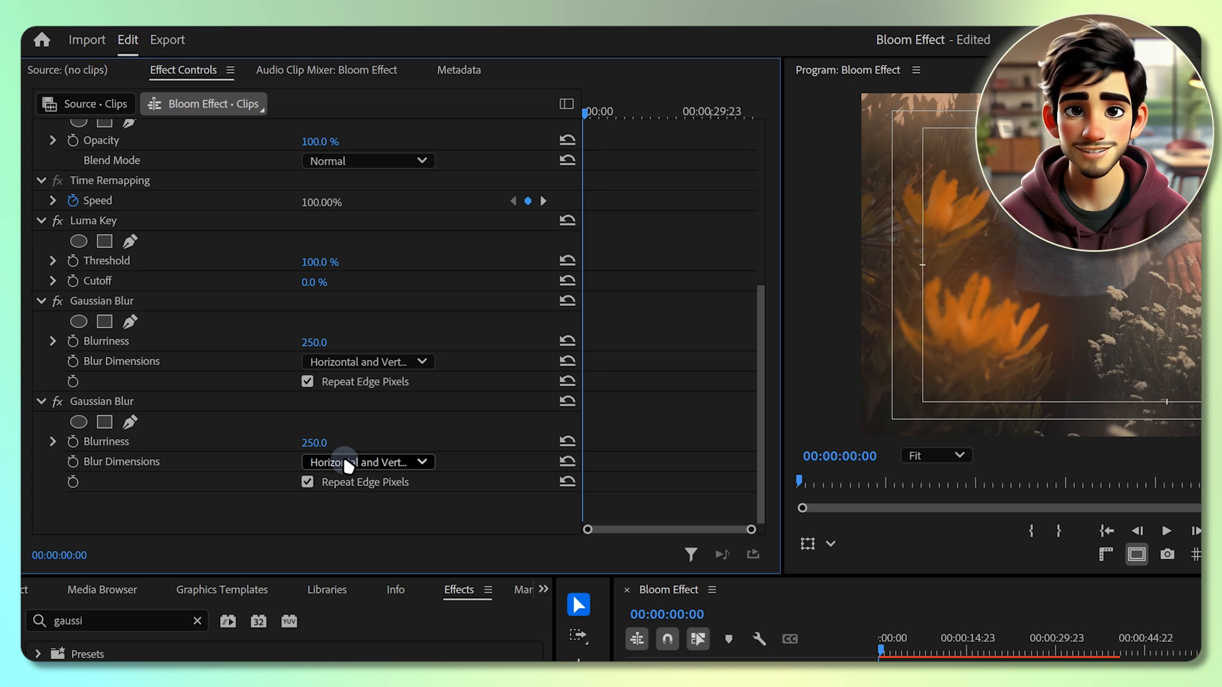
{"action": "left_click", "coordinate": [366, 461]}
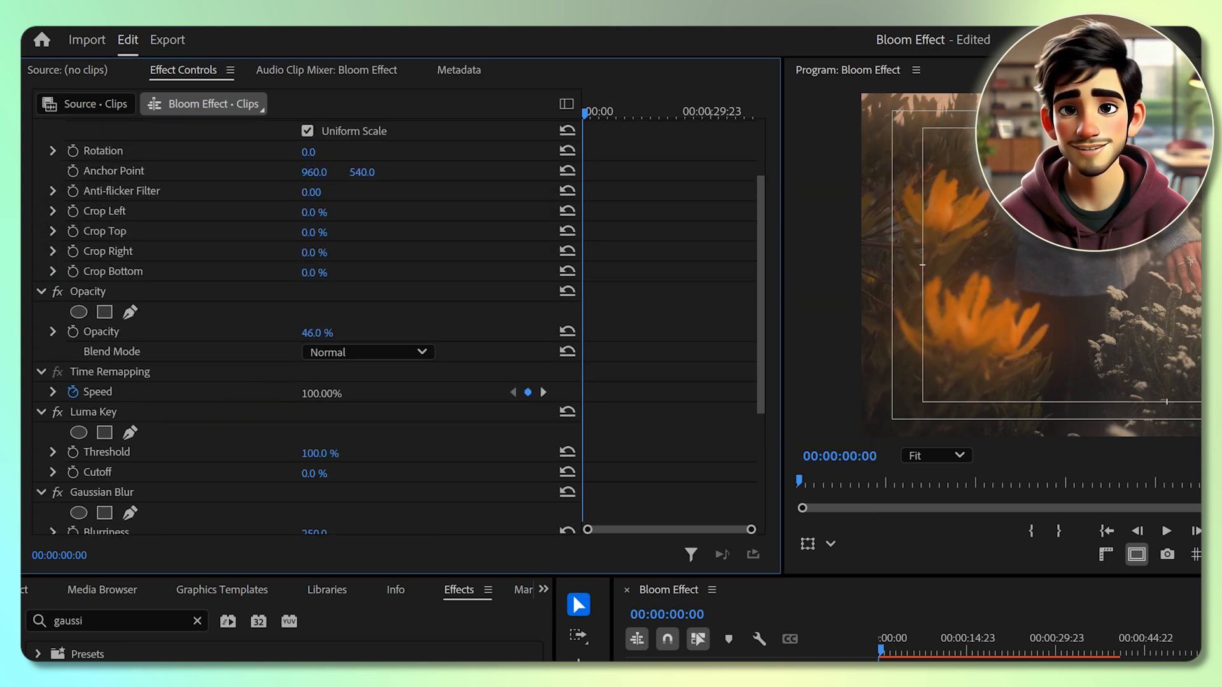
{"action": "double_click", "coordinate": [317, 331]}
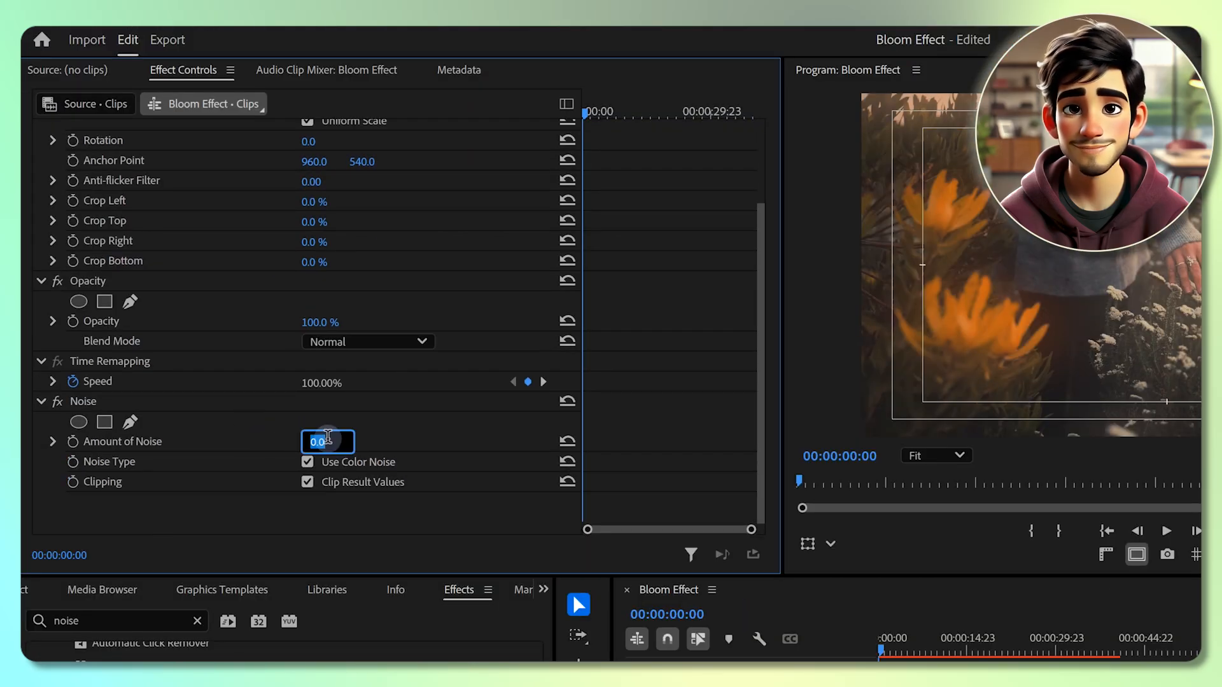
Raise the Noise amount on the lower Clips copy above zero (about 10%)
{"action": "type", "text": "100.0"}
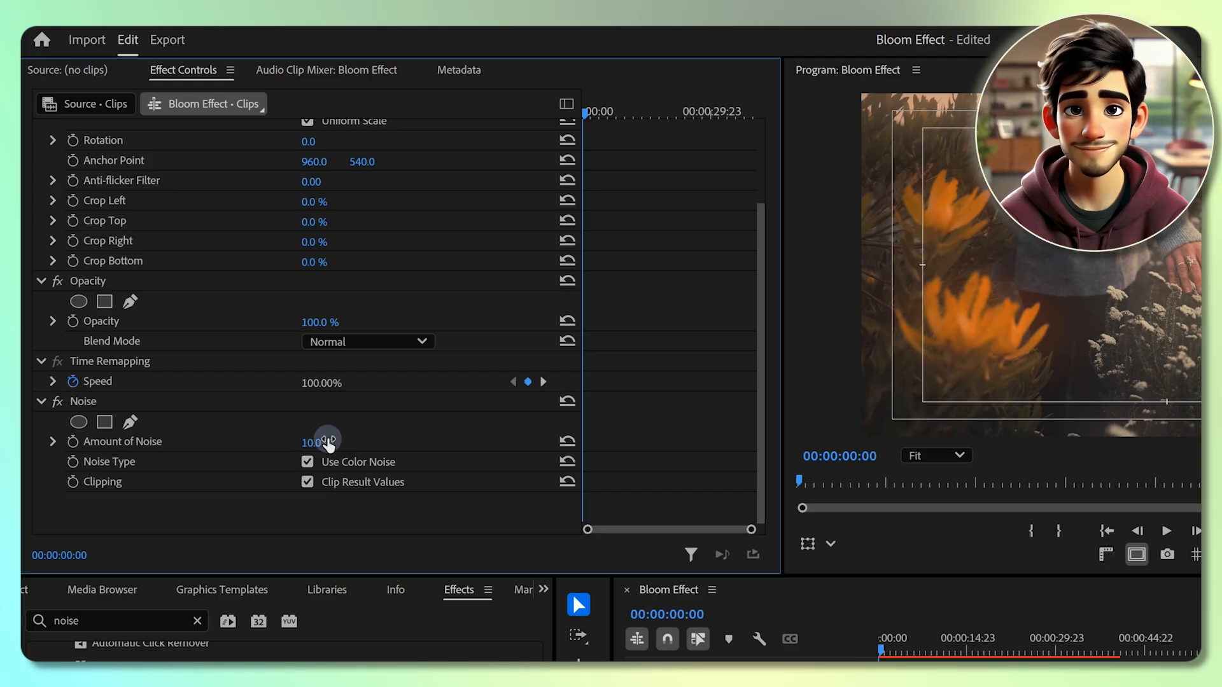